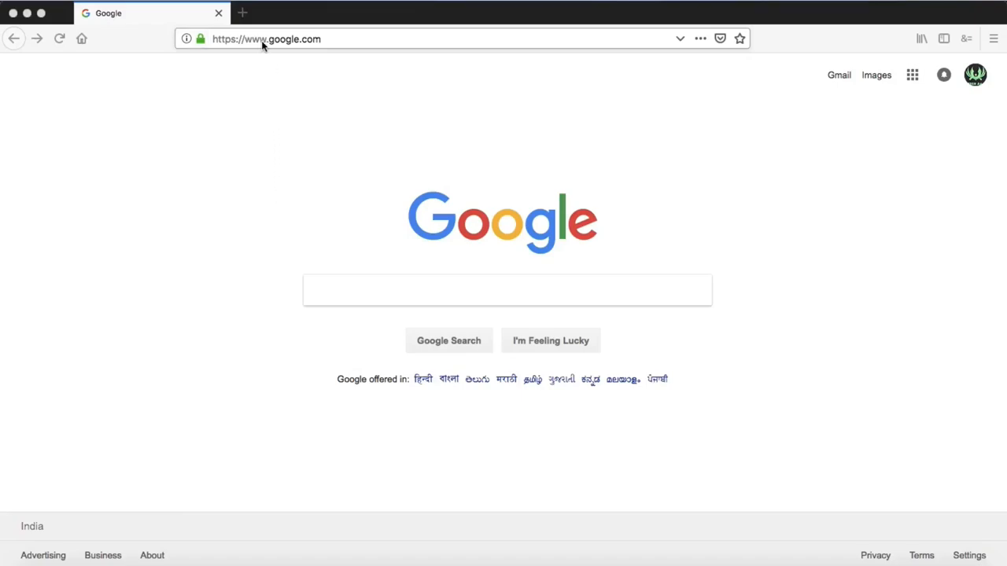
- Load facebook.com from the address bar, landing on the https Facebook login page
{"action": "type", "text": "facebook.com"}
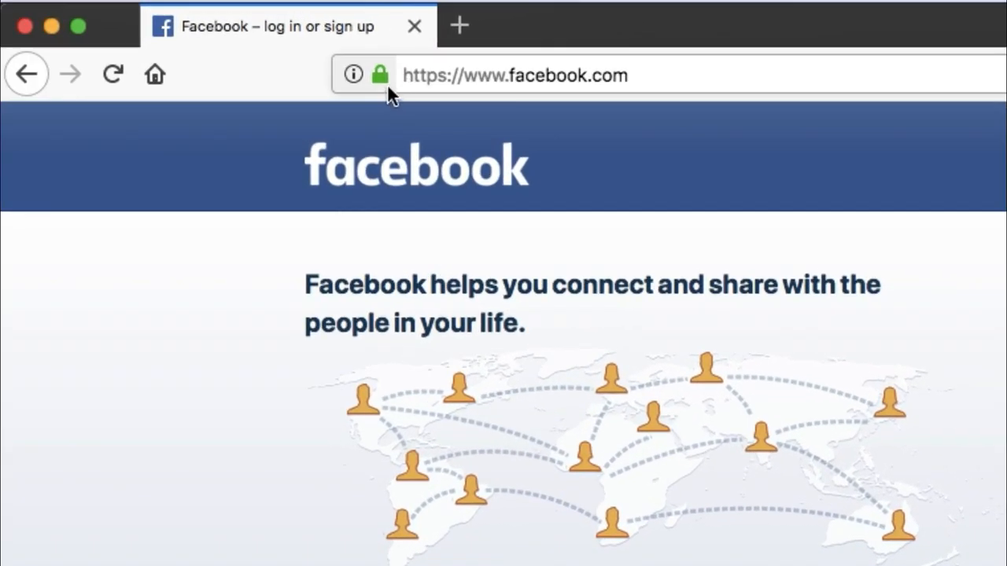
{"action": "left_click", "coordinate": [381, 76]}
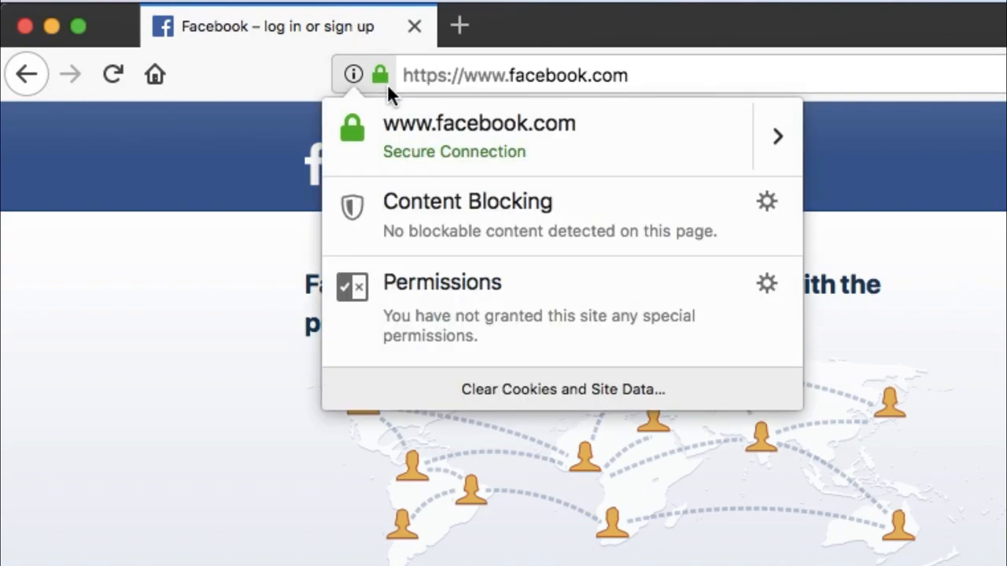
{"action": "mouse_move", "coordinate": [428, 172]}
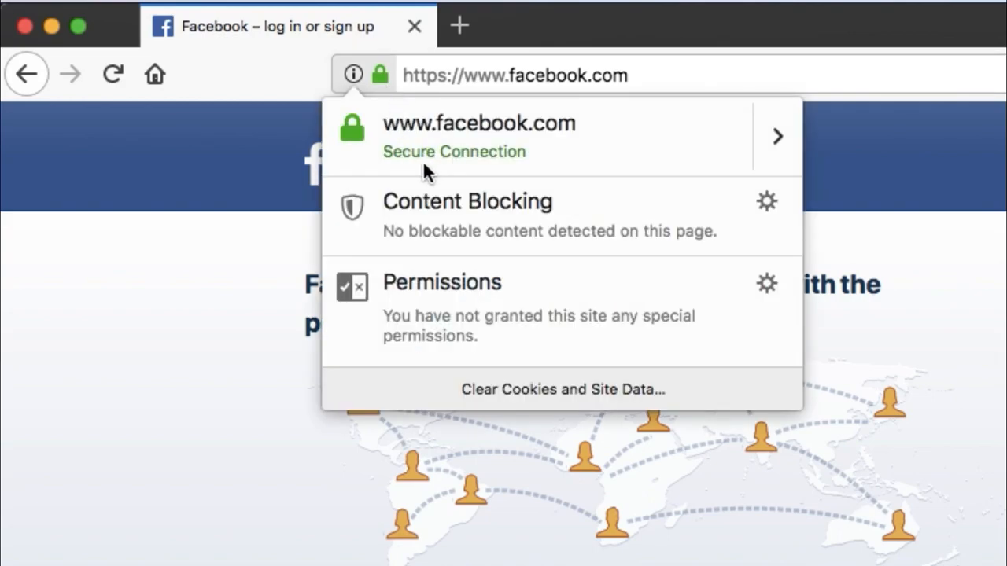
{"action": "mouse_move", "coordinate": [401, 173]}
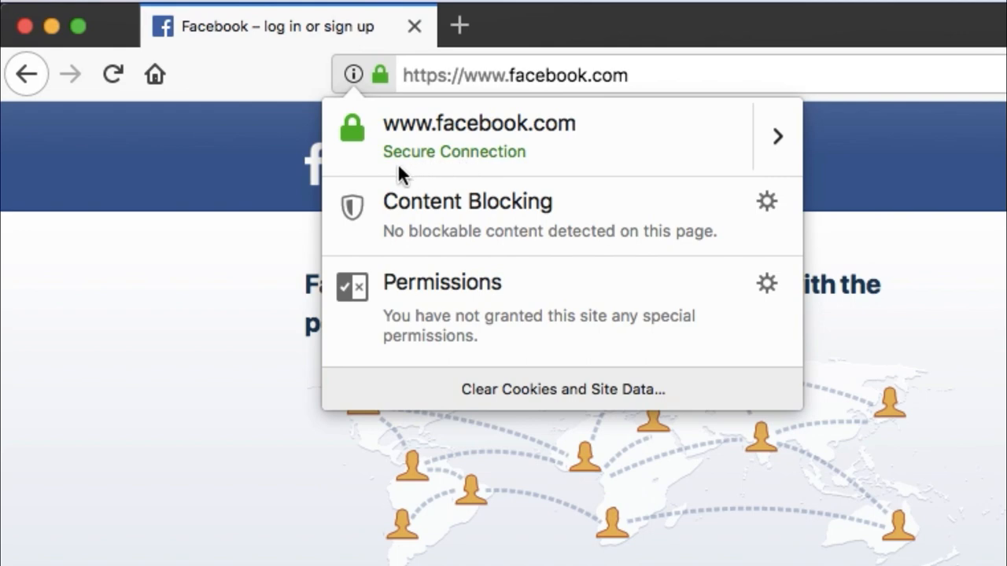
{"action": "mouse_move", "coordinate": [428, 172]}
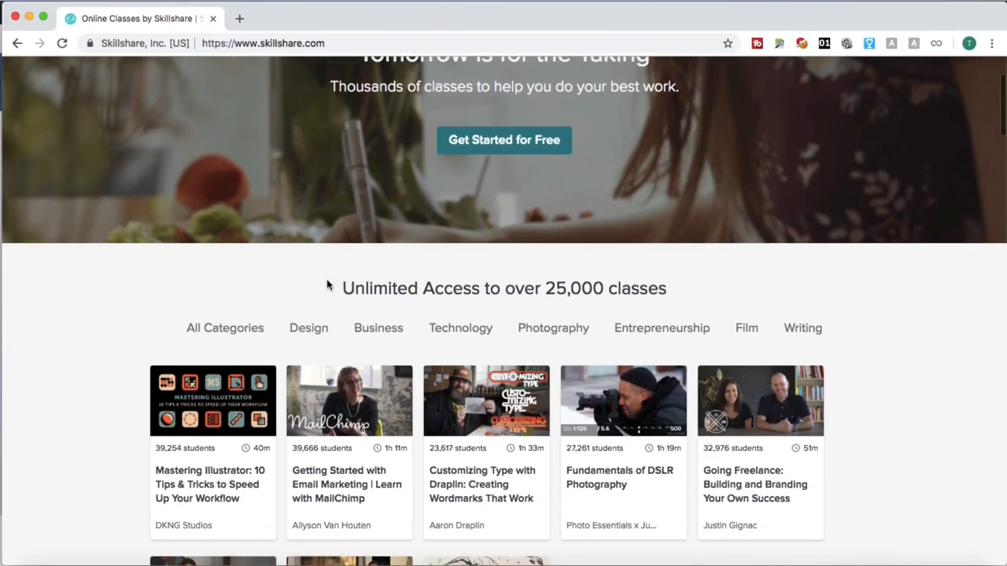
- Scroll down the Skillshare home page before searching for ethical hacking
{"action": "scroll", "scroll_direction": "down", "scroll_amount": 3}
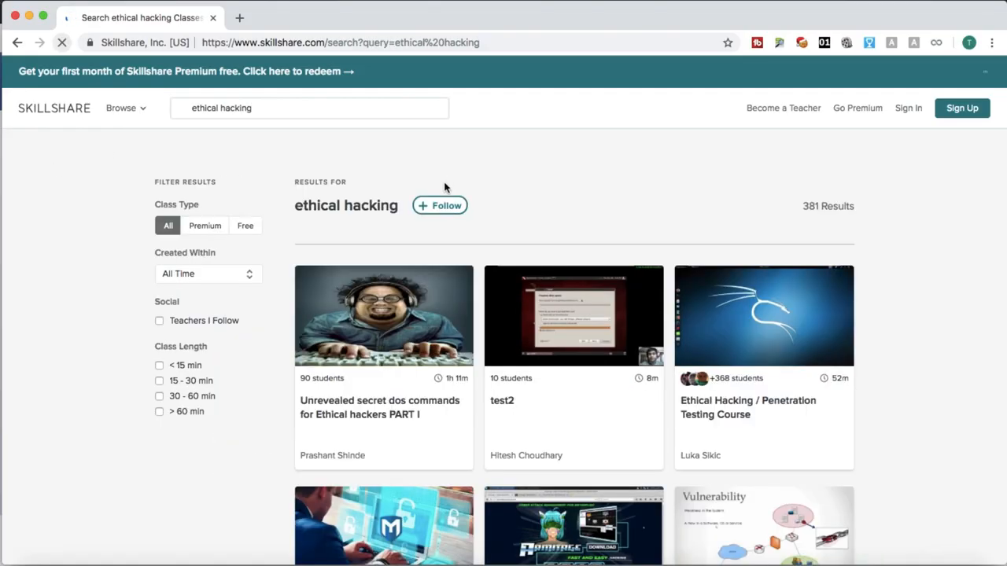
- Search Skillshare for 'Music' then 'Painting', reaching the Join Skillshare for Free popup
{"action": "scroll", "scroll_direction": "down", "scroll_amount": 3}
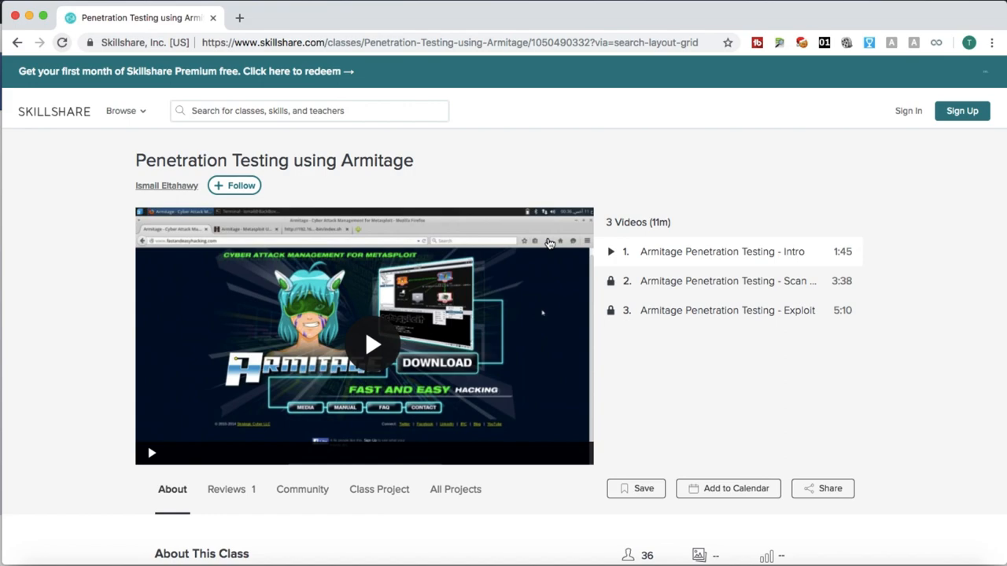
{"action": "type", "text": "Music"}
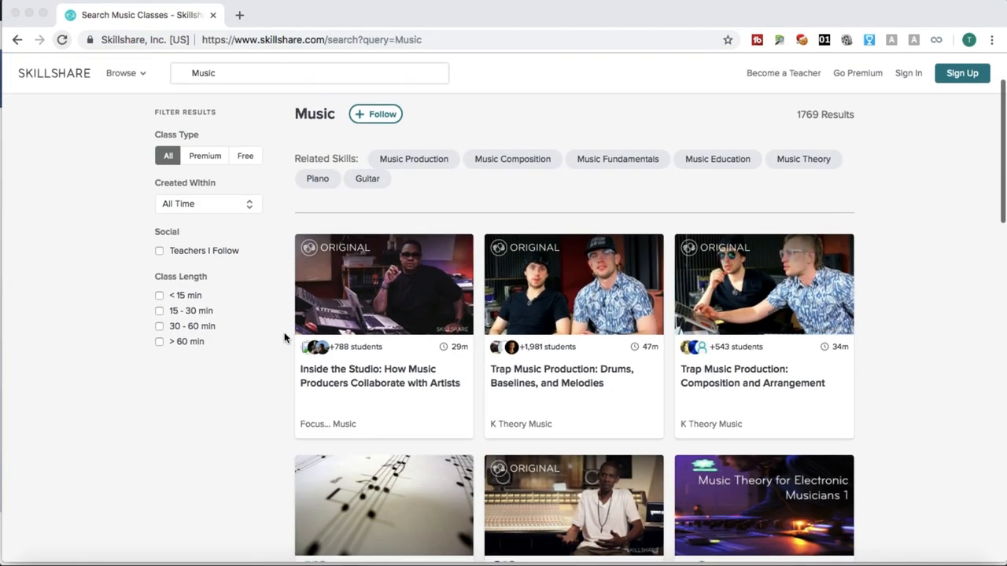
{"action": "type", "text": "Painting"}
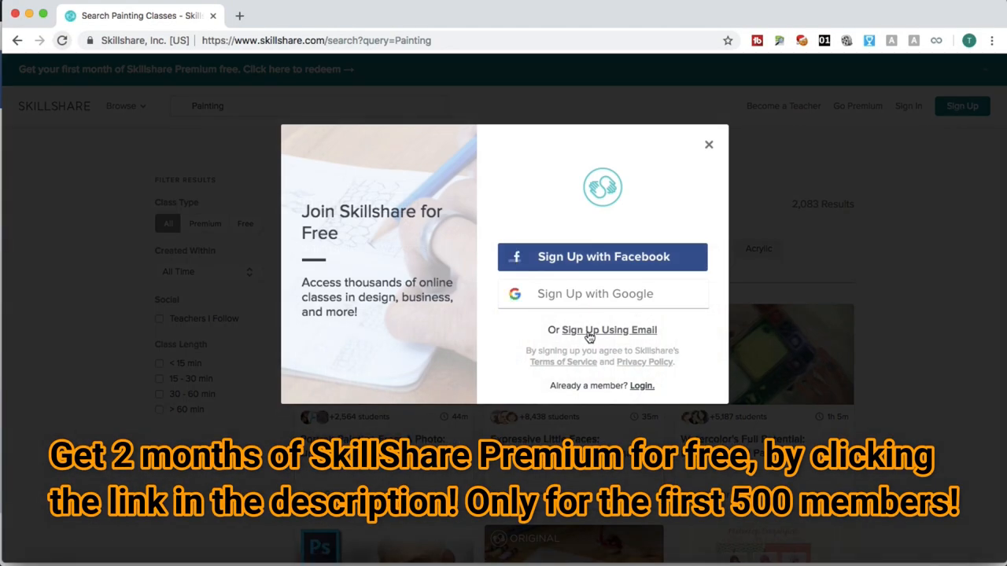
{"action": "left_click", "coordinate": [609, 330]}
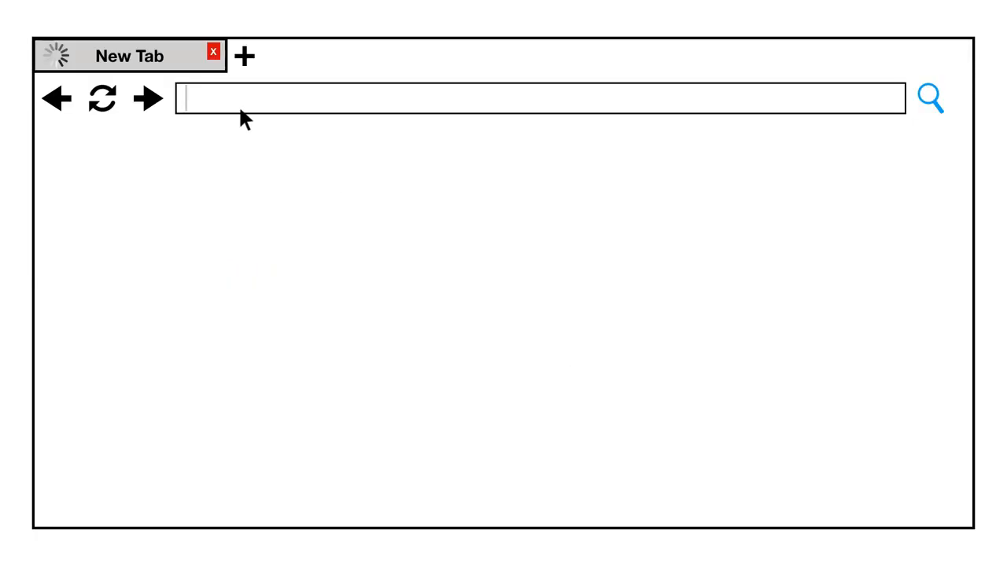
{"action": "type", "text": "http://facebook.com"}
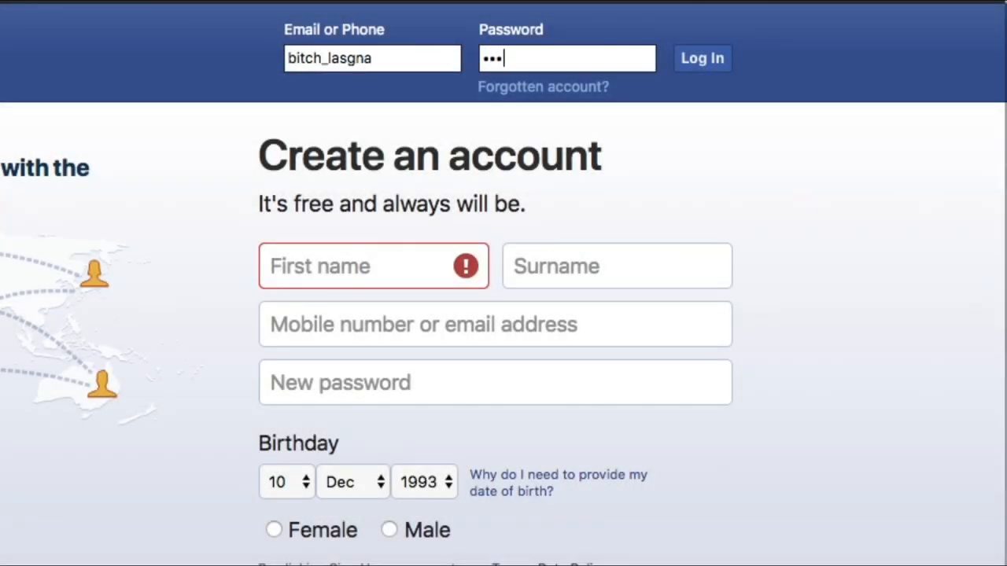
- Enter a username and a masked password into the mock Facebook login form
{"action": "type", "text": "password"}
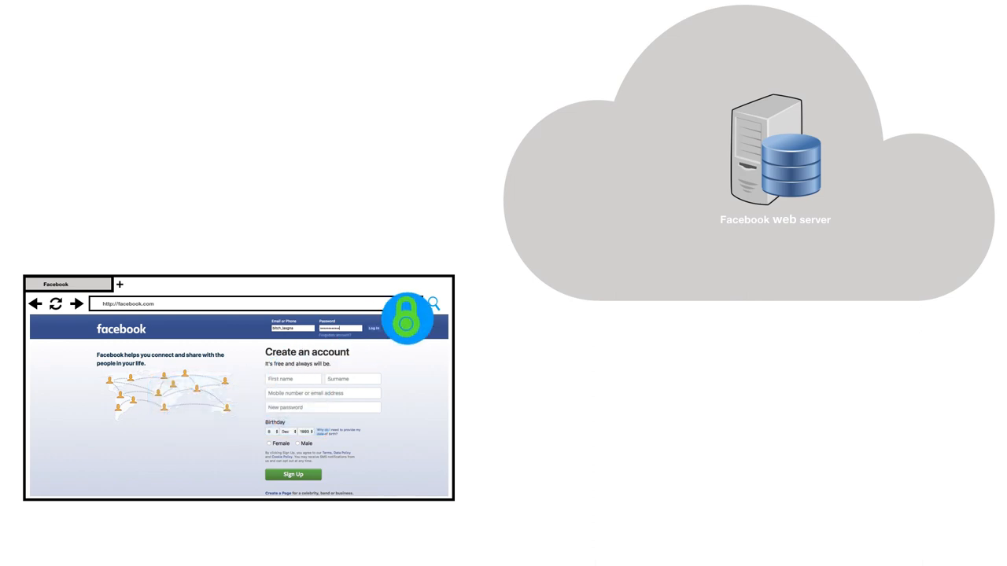
{"action": "left_click", "coordinate": [406, 318]}
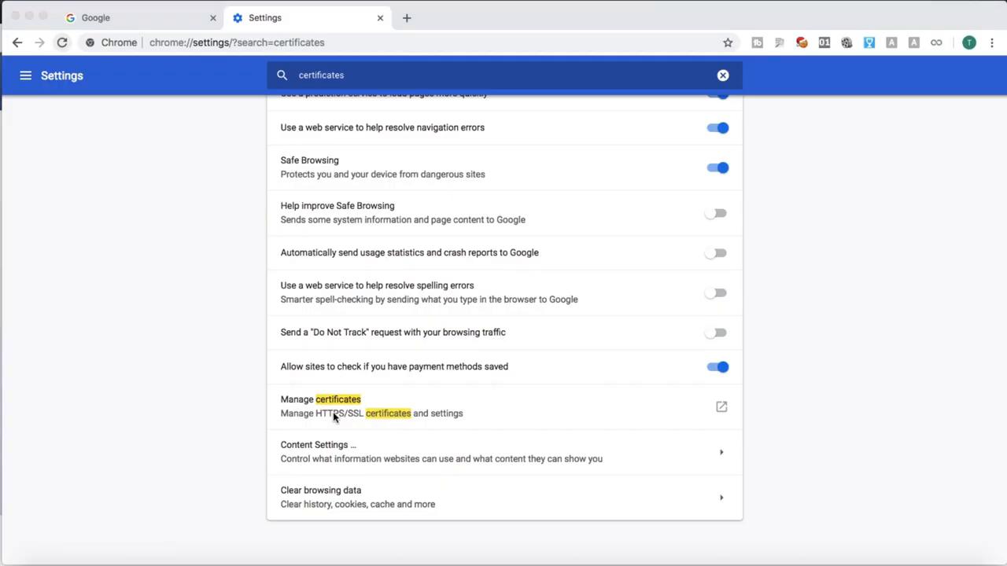
- Choose Manage certificates in the browser settings, launching Keychain Access
{"action": "left_click", "coordinate": [720, 406]}
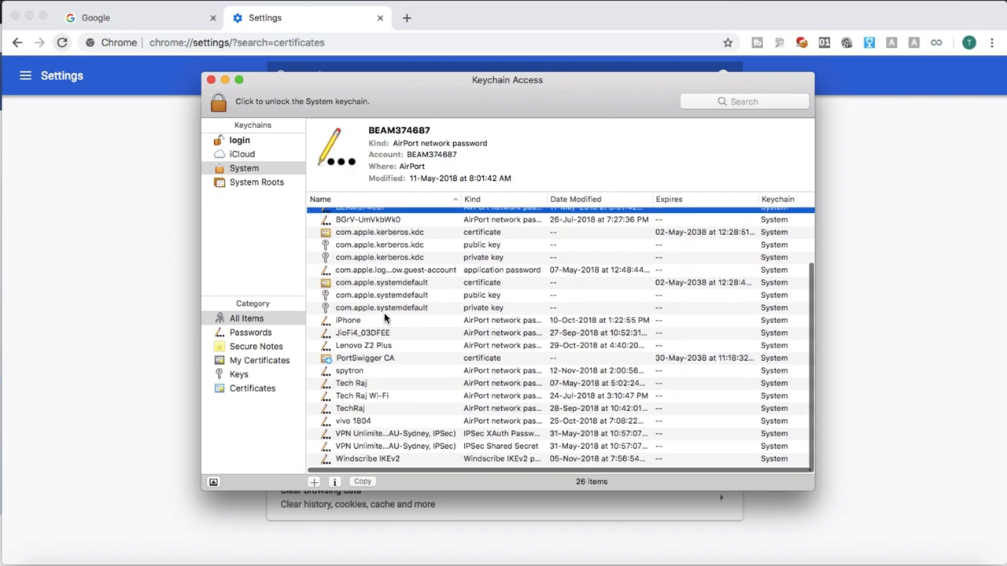
- Filter the System keychain to My Certificates, which lists zero items
{"action": "left_click", "coordinate": [258, 360]}
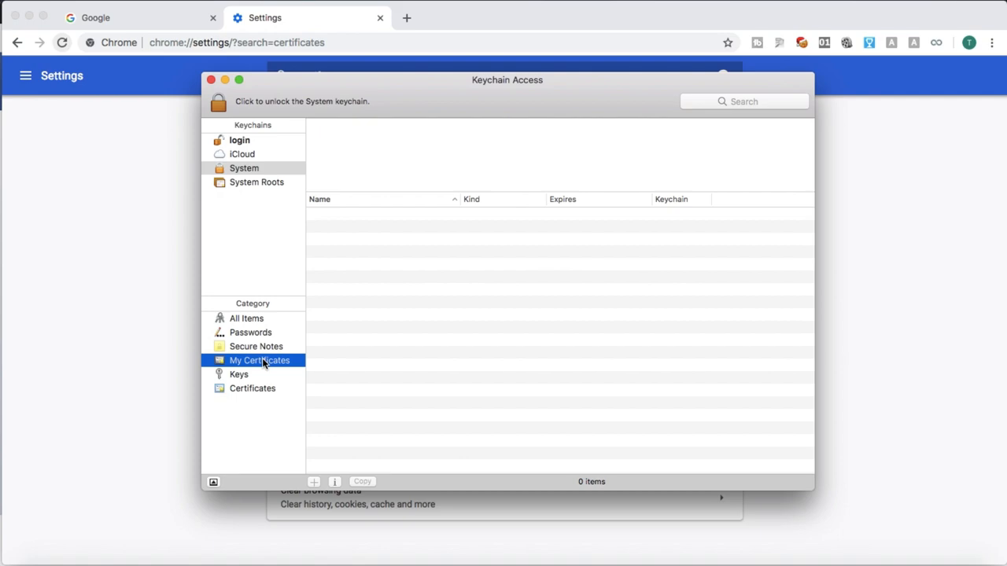
{"action": "left_click", "coordinate": [244, 167]}
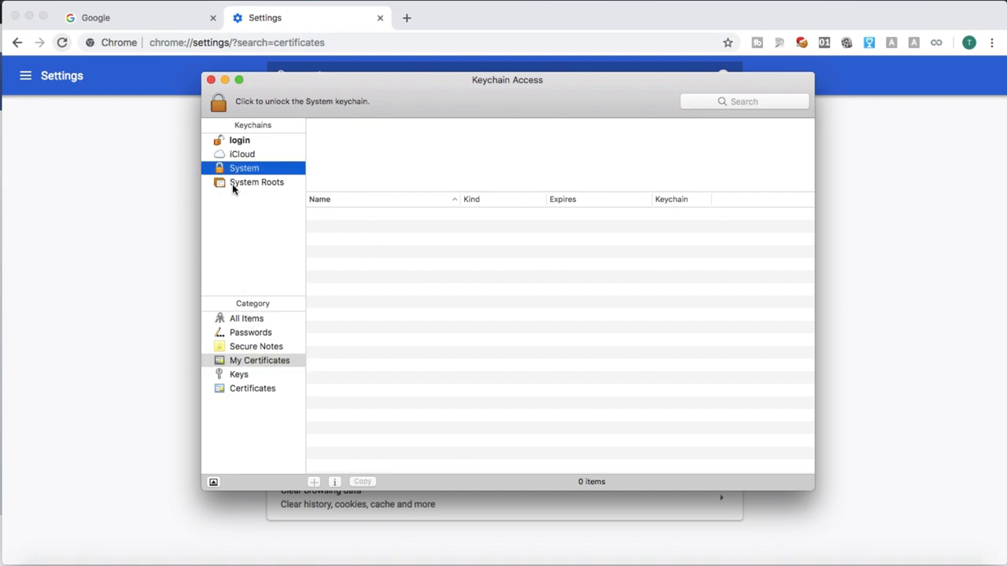